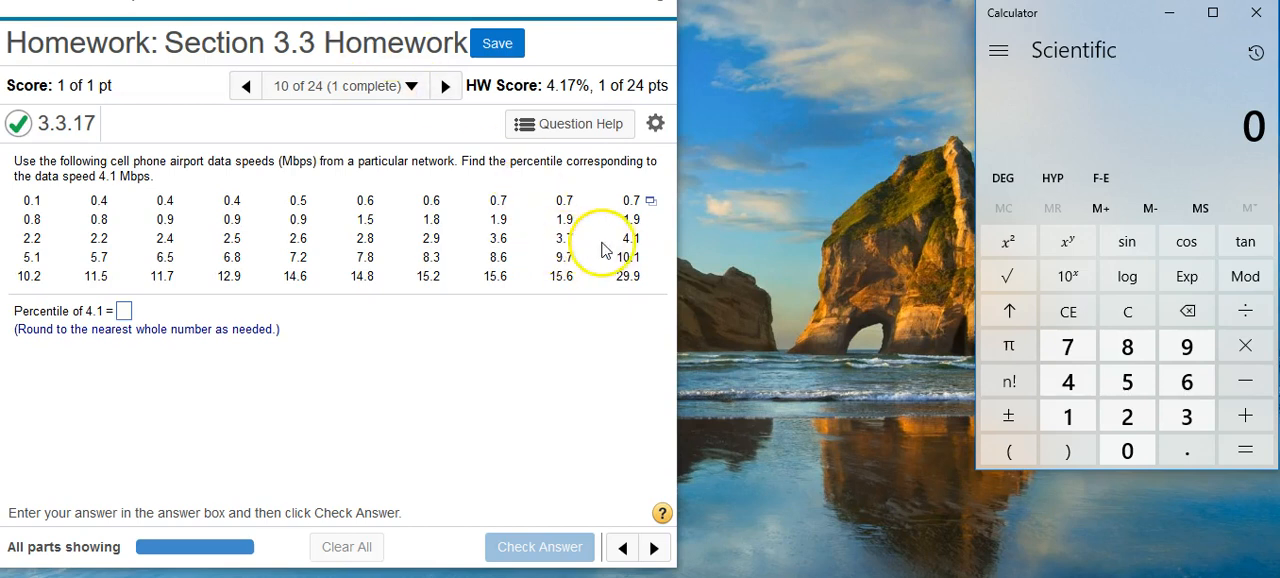
Load the 50 airport data speeds into a StatCrunch data set as var1.
{"action": "left_click", "coordinate": [650, 200]}
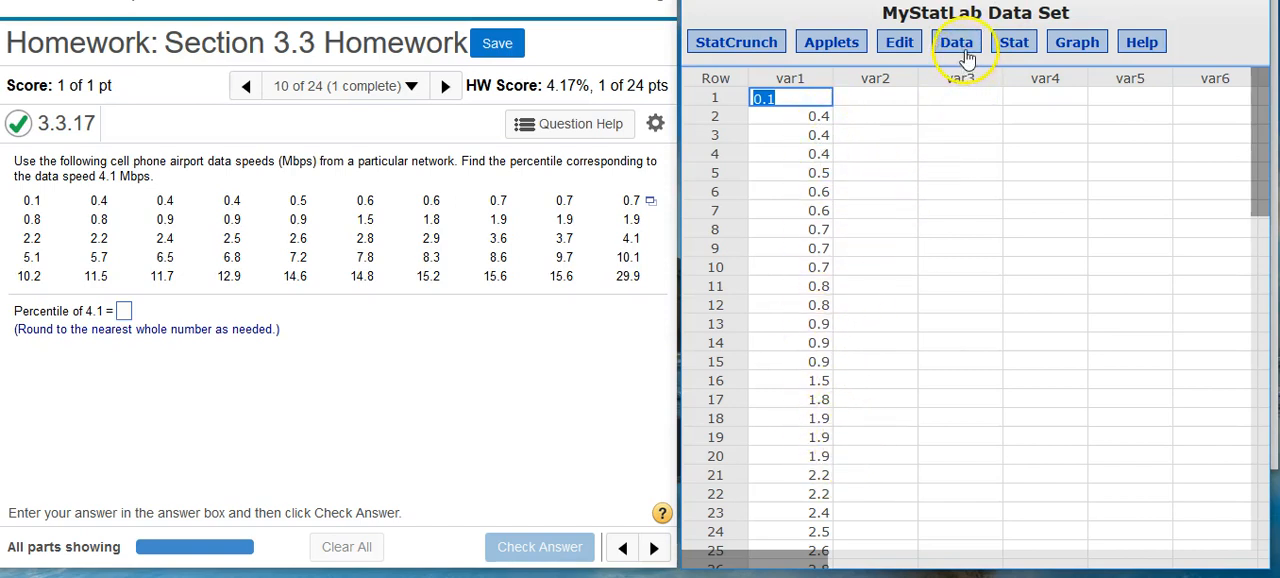
{"action": "left_click", "coordinate": [956, 40]}
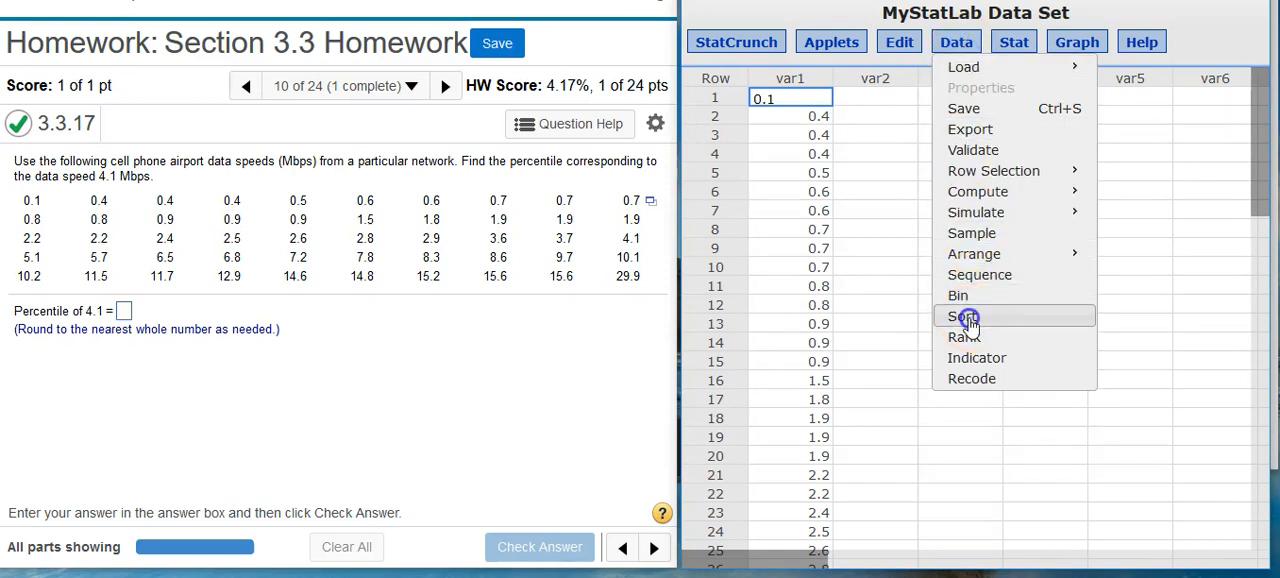
{"action": "left_click", "coordinate": [964, 316]}
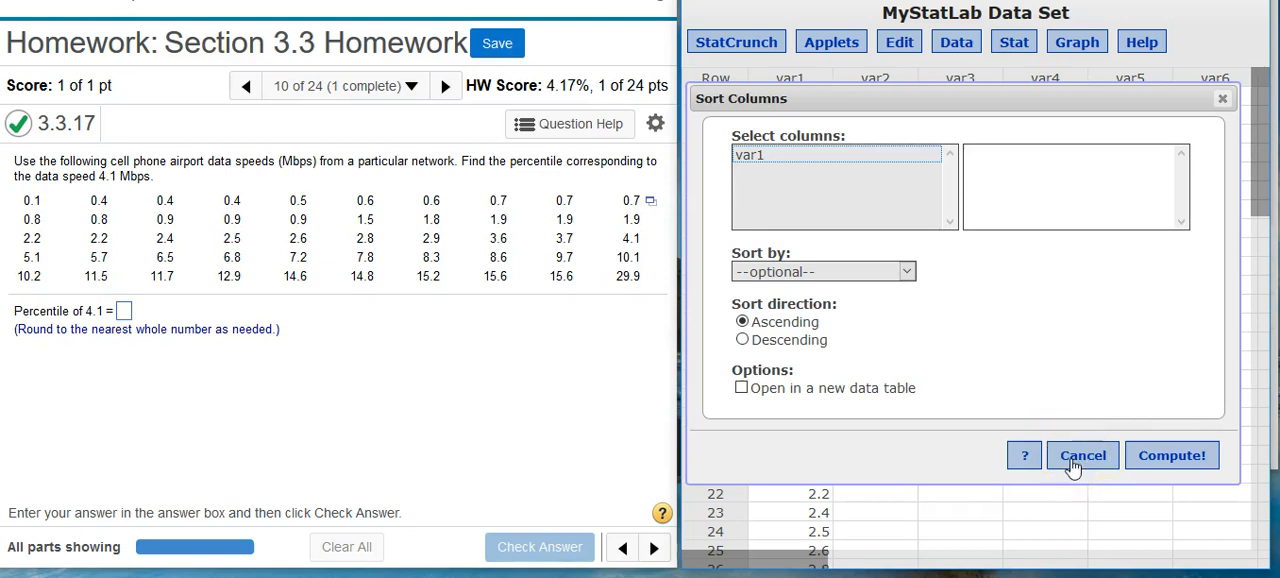
{"action": "left_click", "coordinate": [1082, 456]}
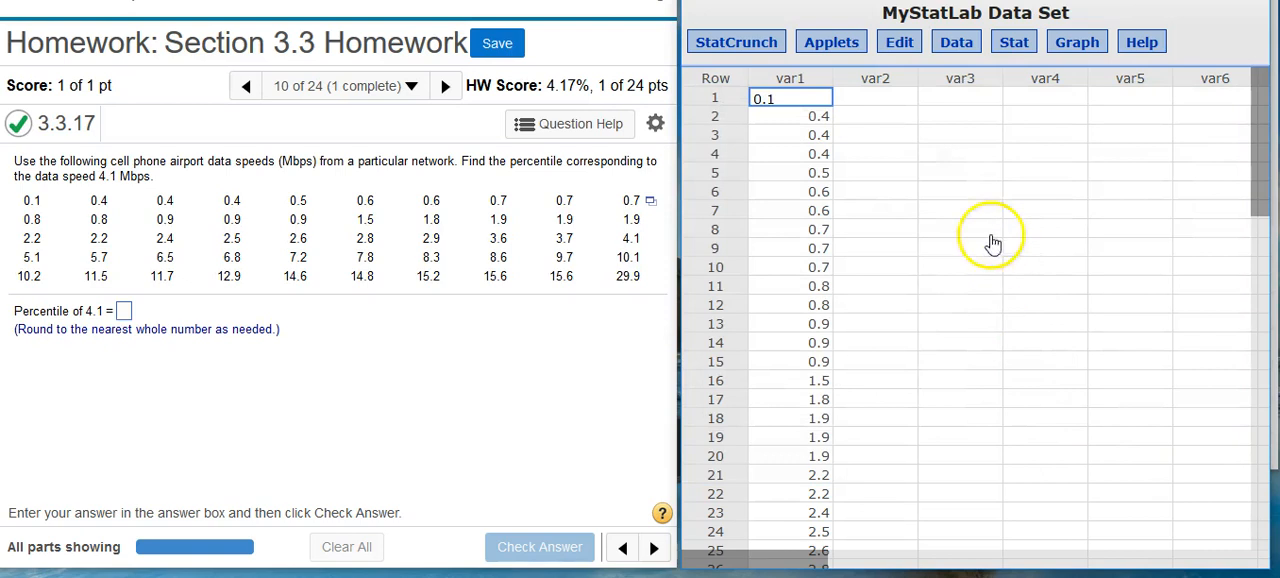
{"action": "mouse_move", "coordinate": [1188, 252]}
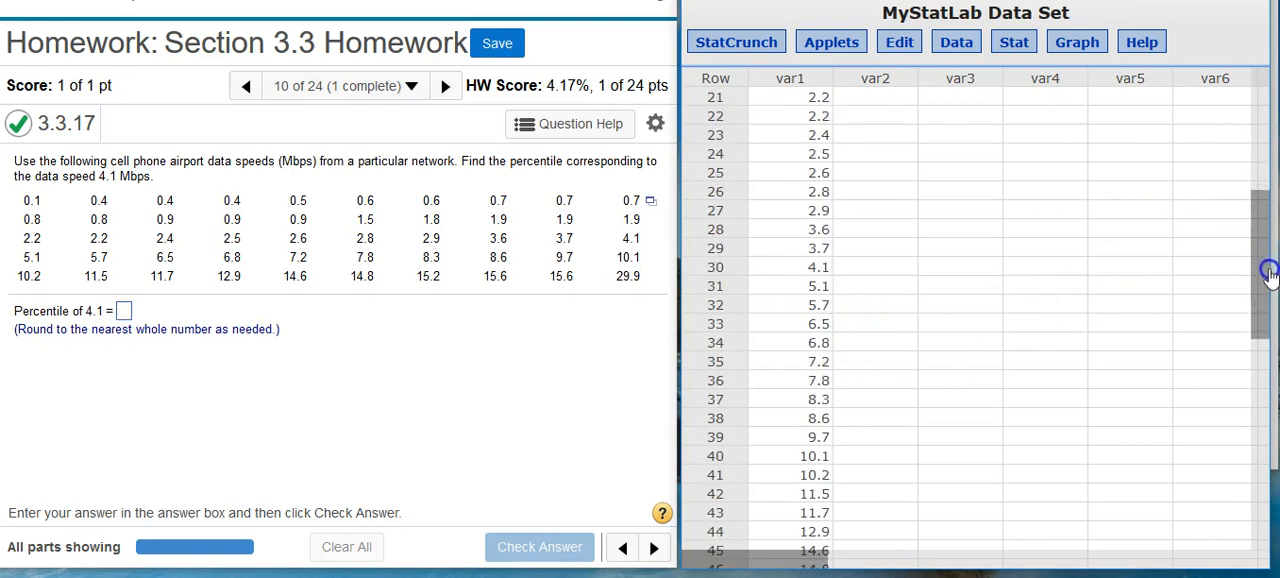
{"action": "scroll", "scroll_direction": "down", "scroll_amount": 3}
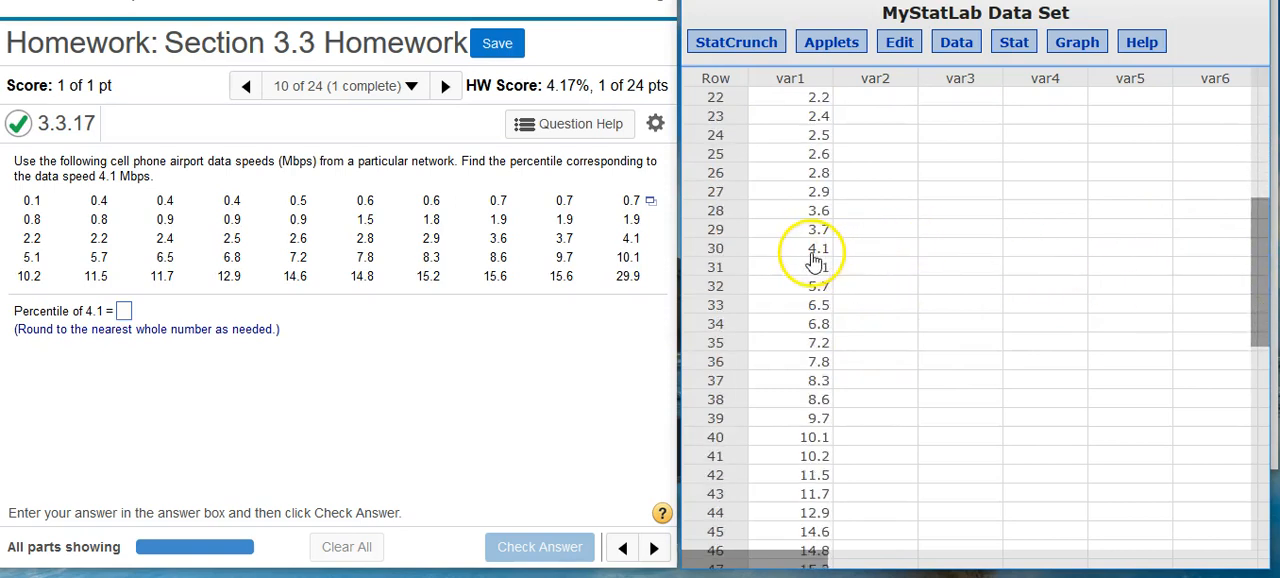
{"action": "mouse_move", "coordinate": [716, 258]}
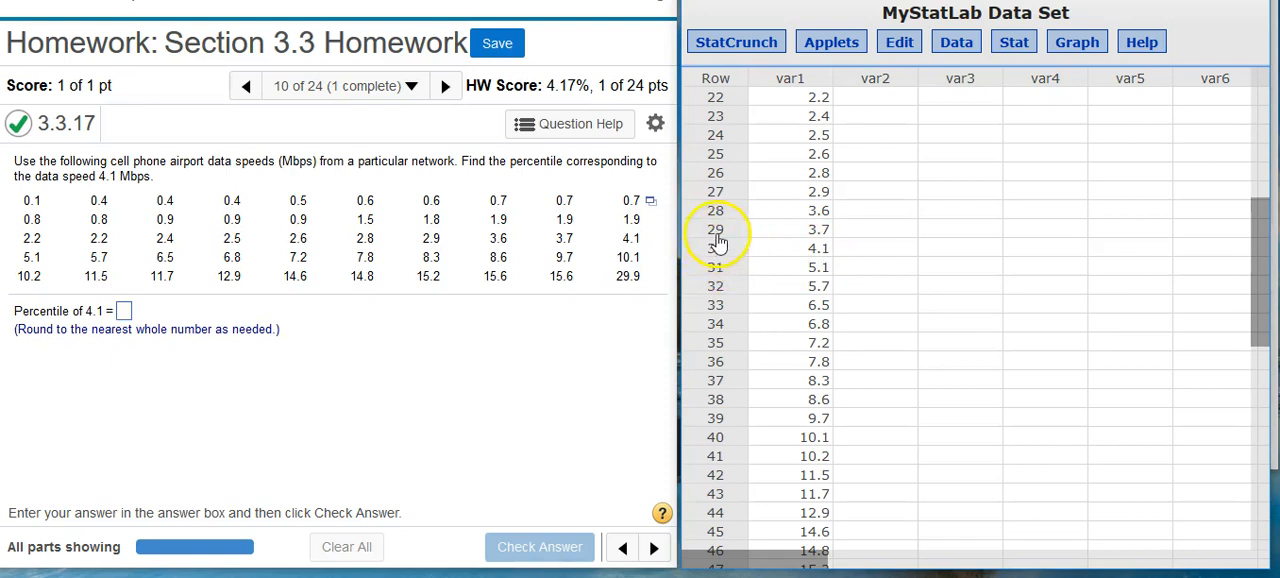
{"action": "mouse_move", "coordinate": [718, 238]}
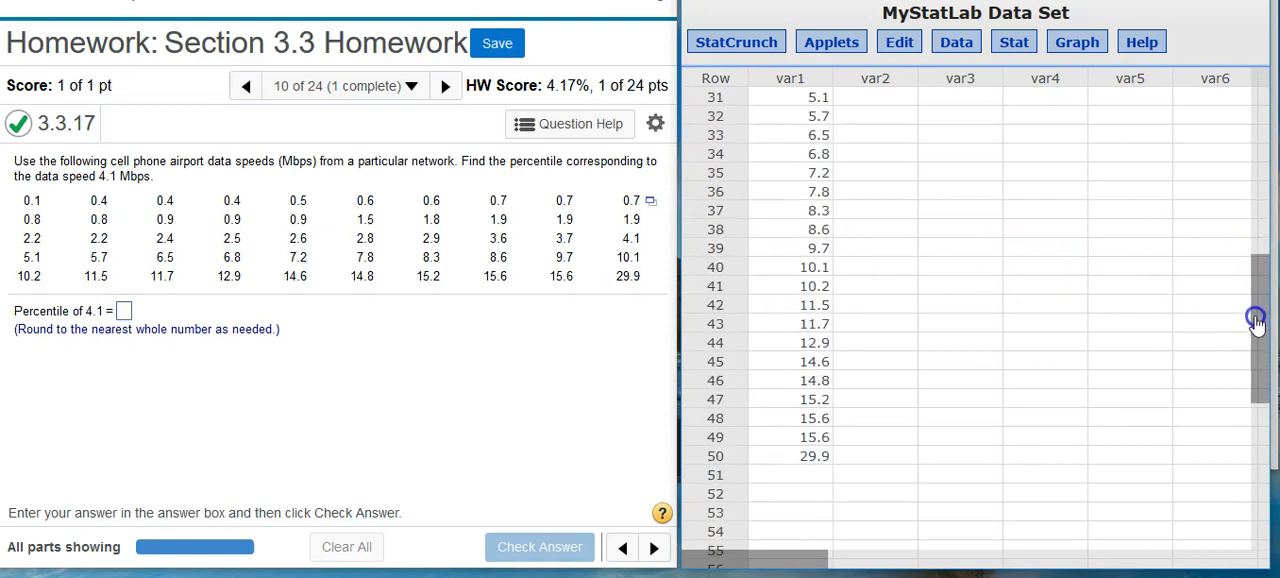
{"action": "scroll", "scroll_direction": "down", "scroll_amount": 3}
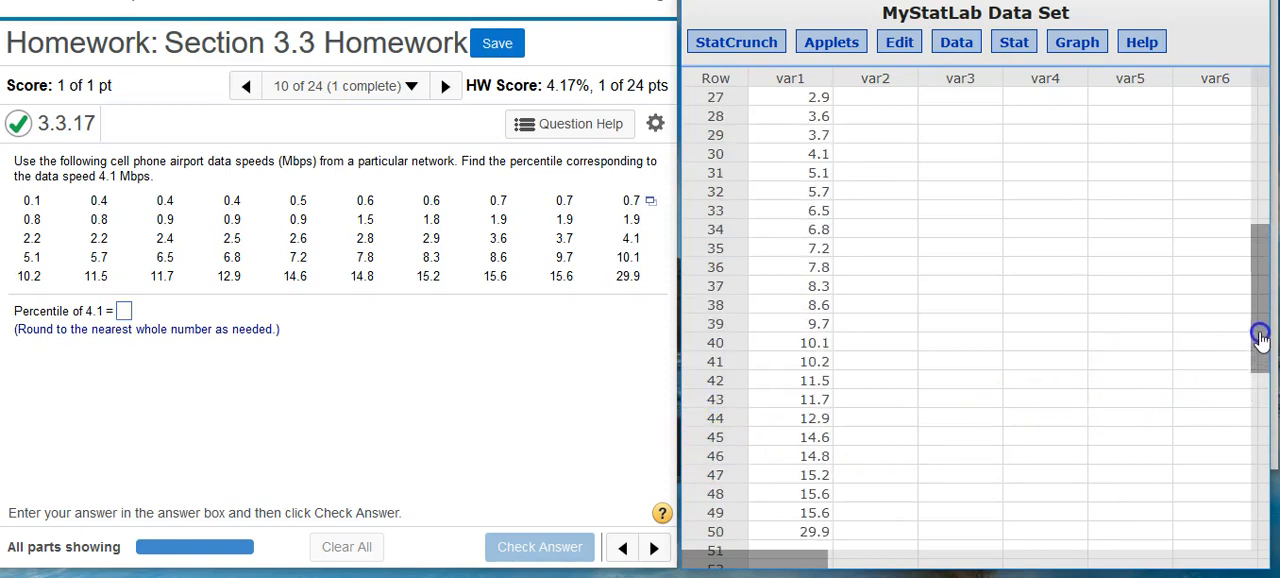
{"action": "mouse_move", "coordinate": [730, 150]}
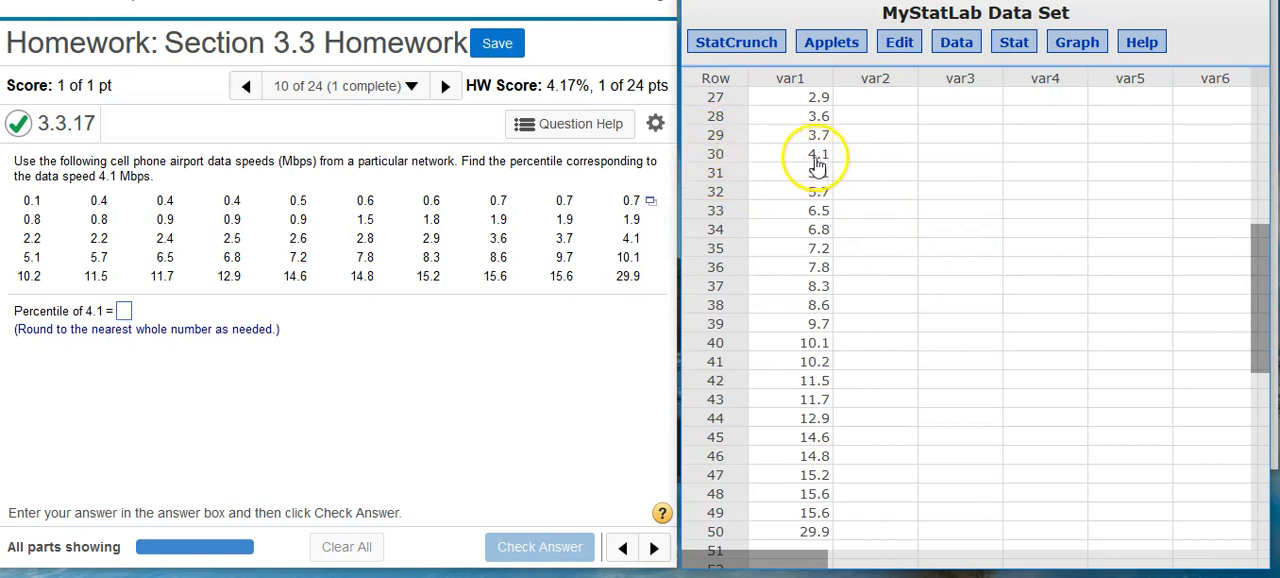
{"action": "mouse_move", "coordinate": [768, 160]}
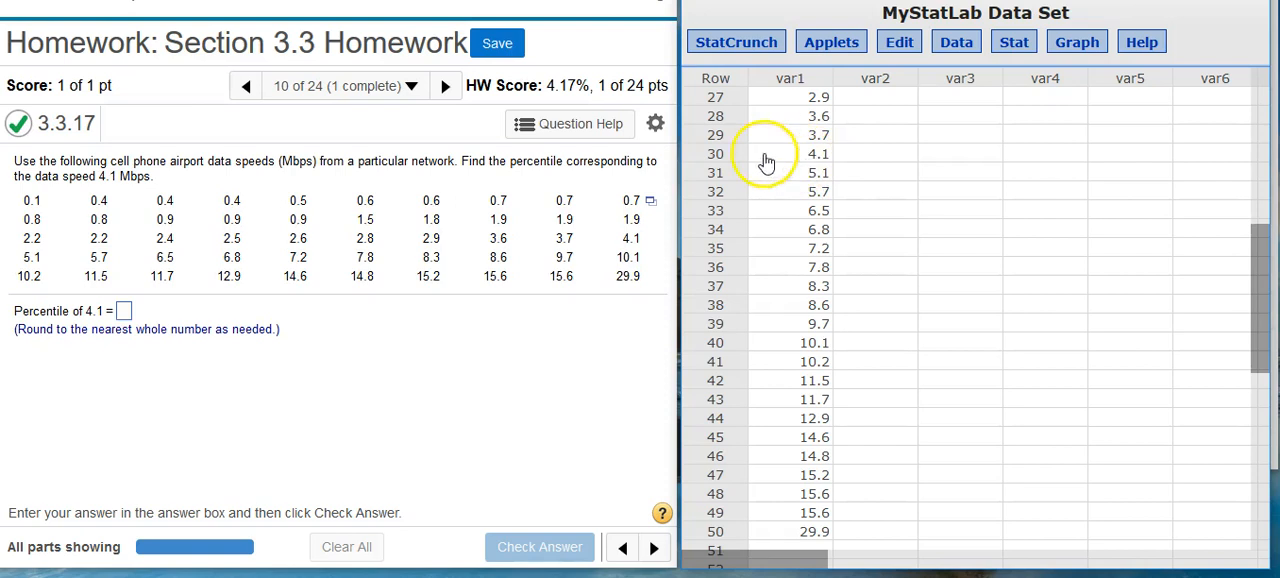
{"action": "mouse_move", "coordinate": [710, 544]}
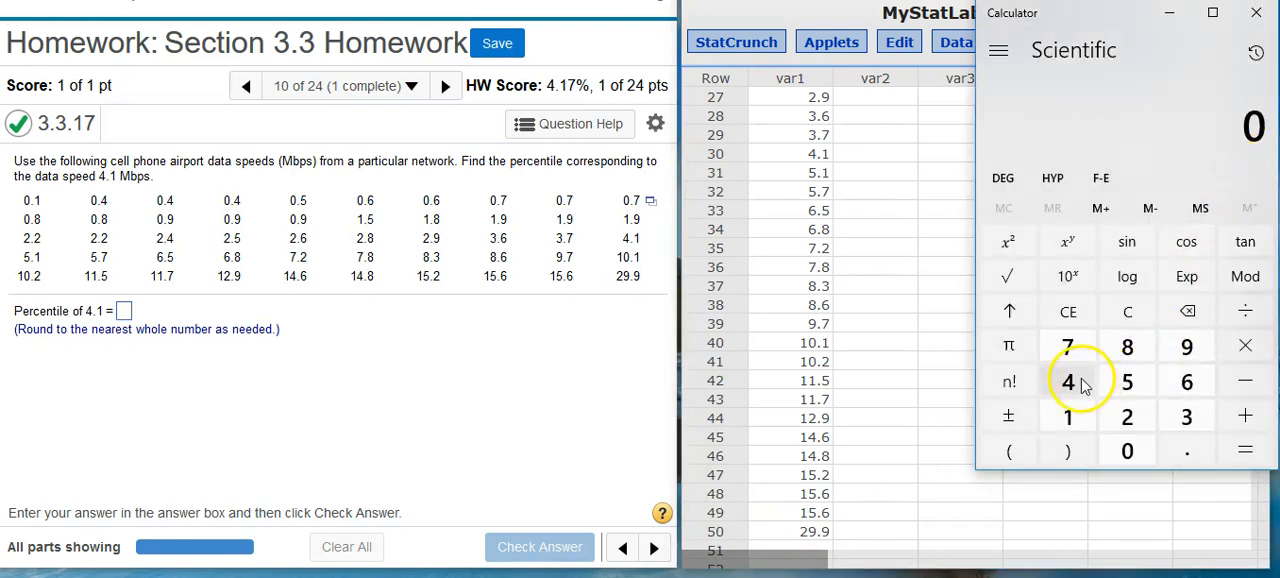
Compute 29 ÷ 50 × 100 in Calculator to get the percentile 58.
{"action": "left_click", "coordinate": [1244, 312]}
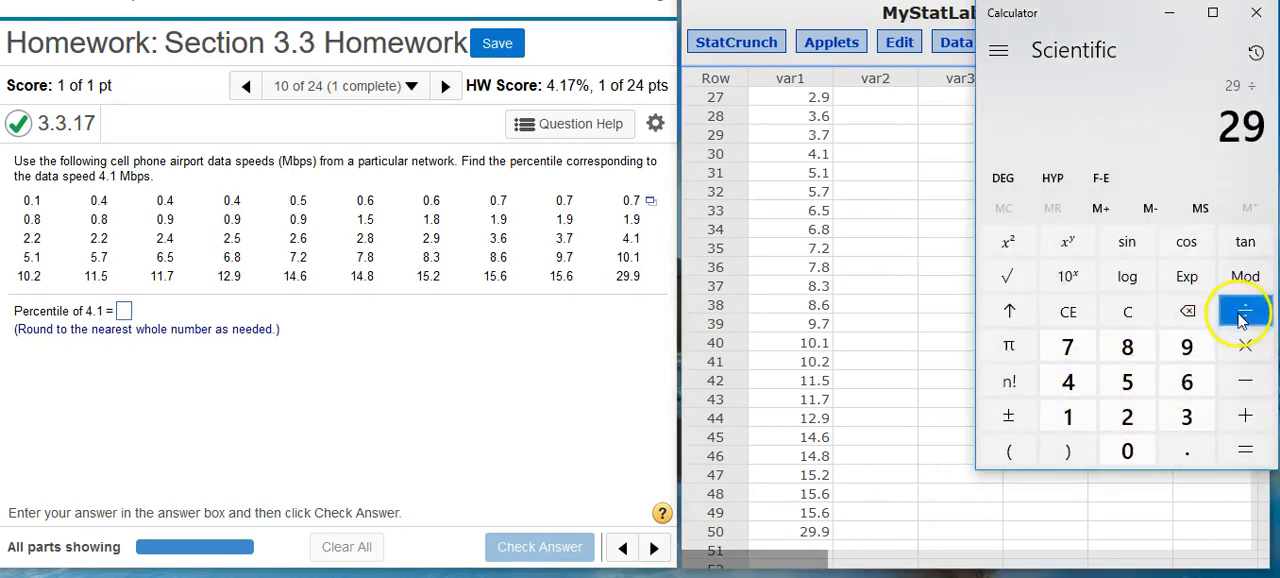
{"action": "left_click", "coordinate": [1244, 450]}
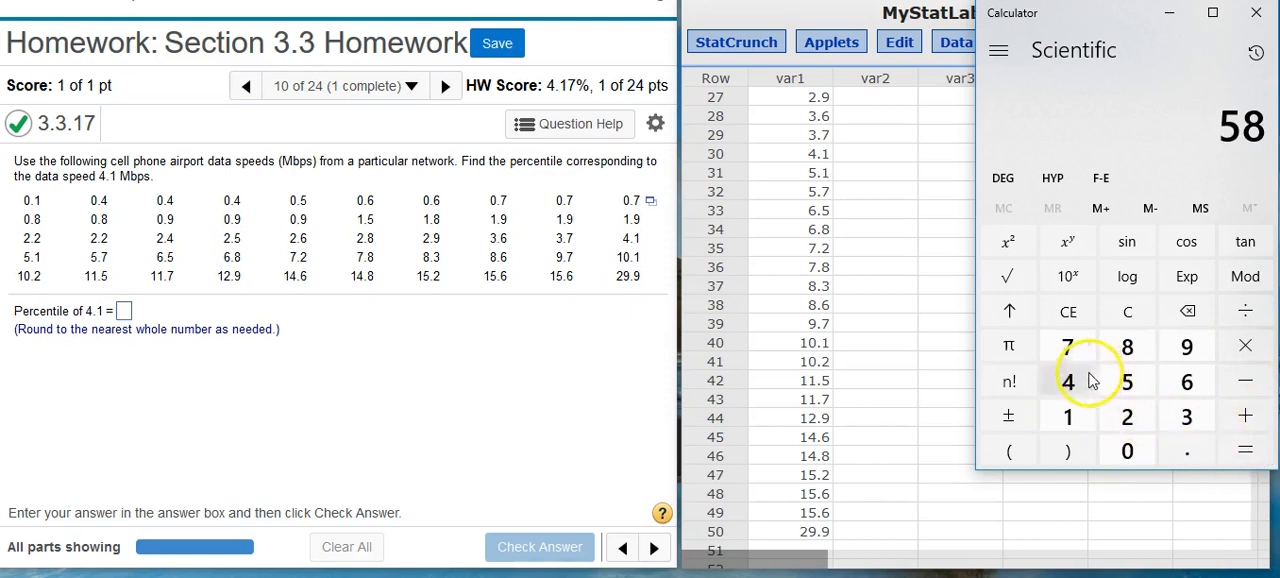
{"action": "left_click", "coordinate": [124, 310]}
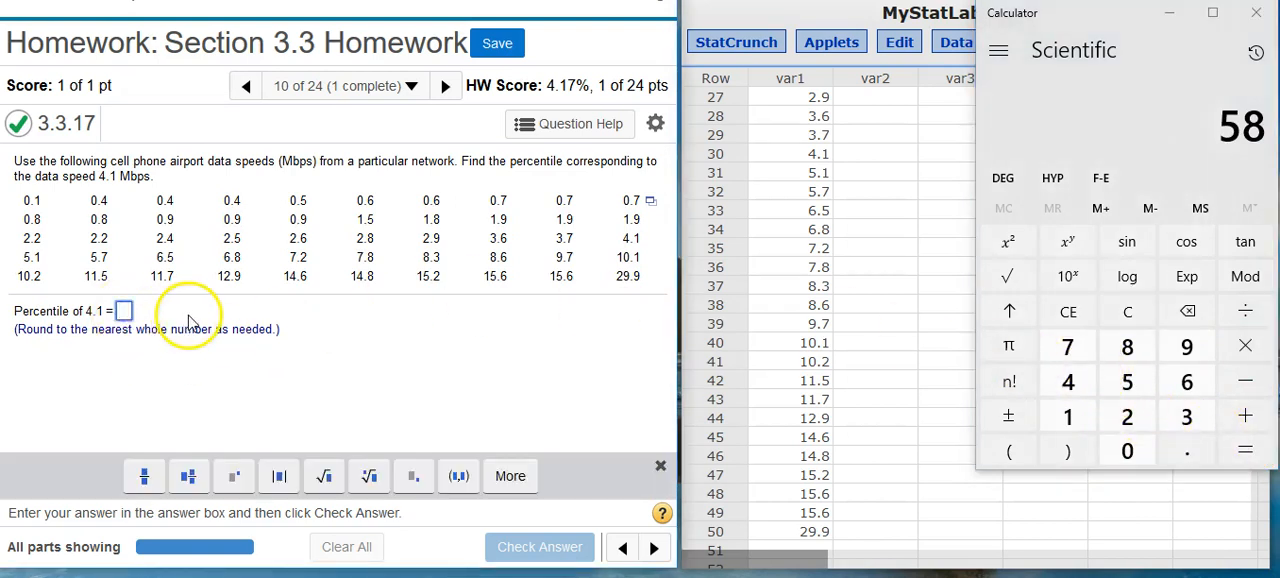
Enter 58 as the percentile of 4.1 Mbps and check the answer as correct.
{"action": "type", "text": "58"}
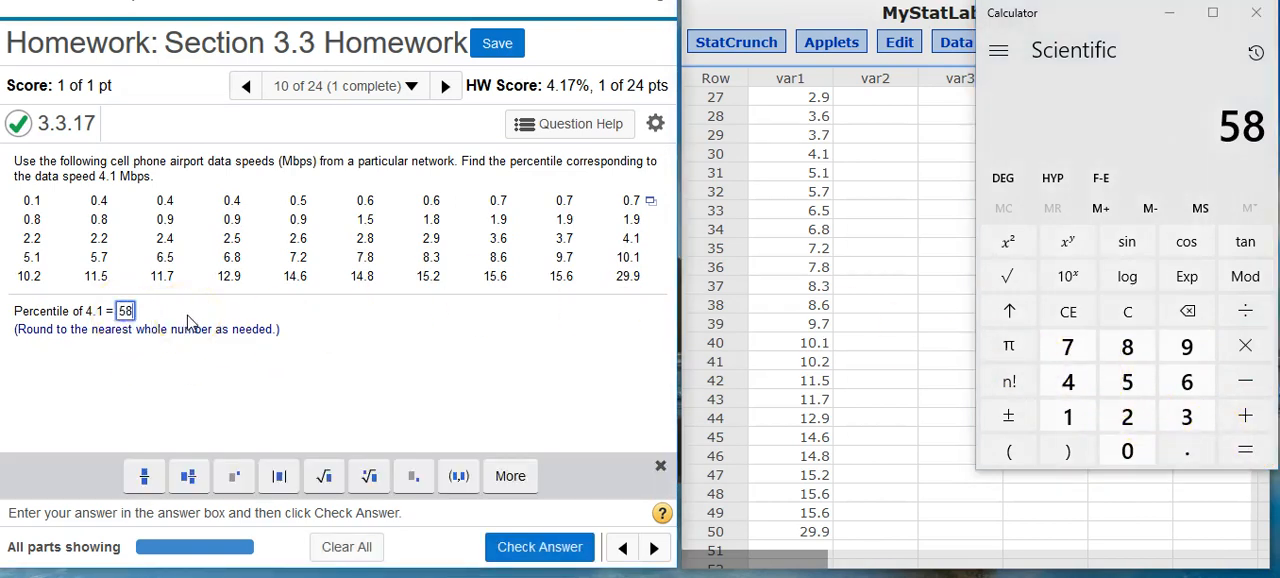
{"action": "left_click", "coordinate": [540, 548]}
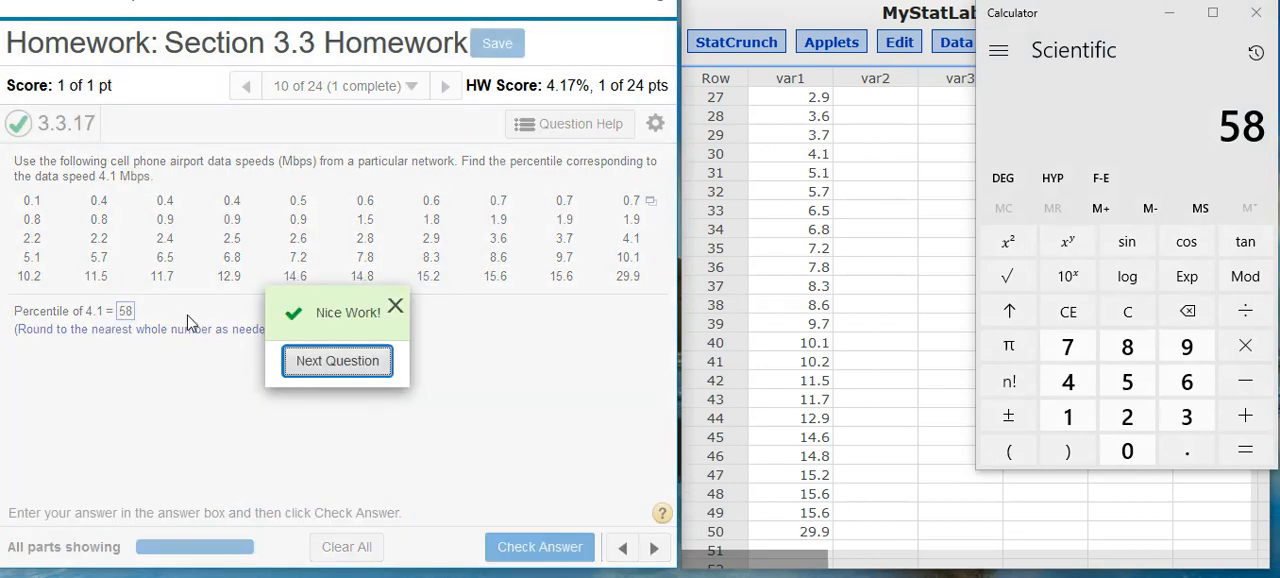